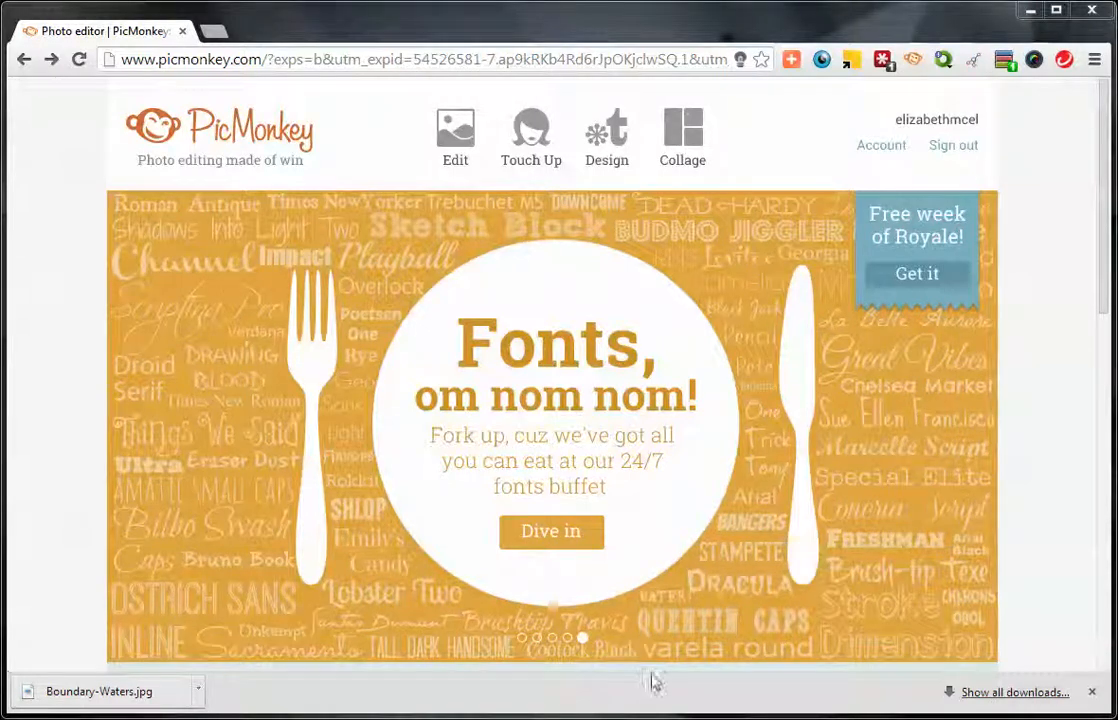
pyautogui.moveTo(656, 682)
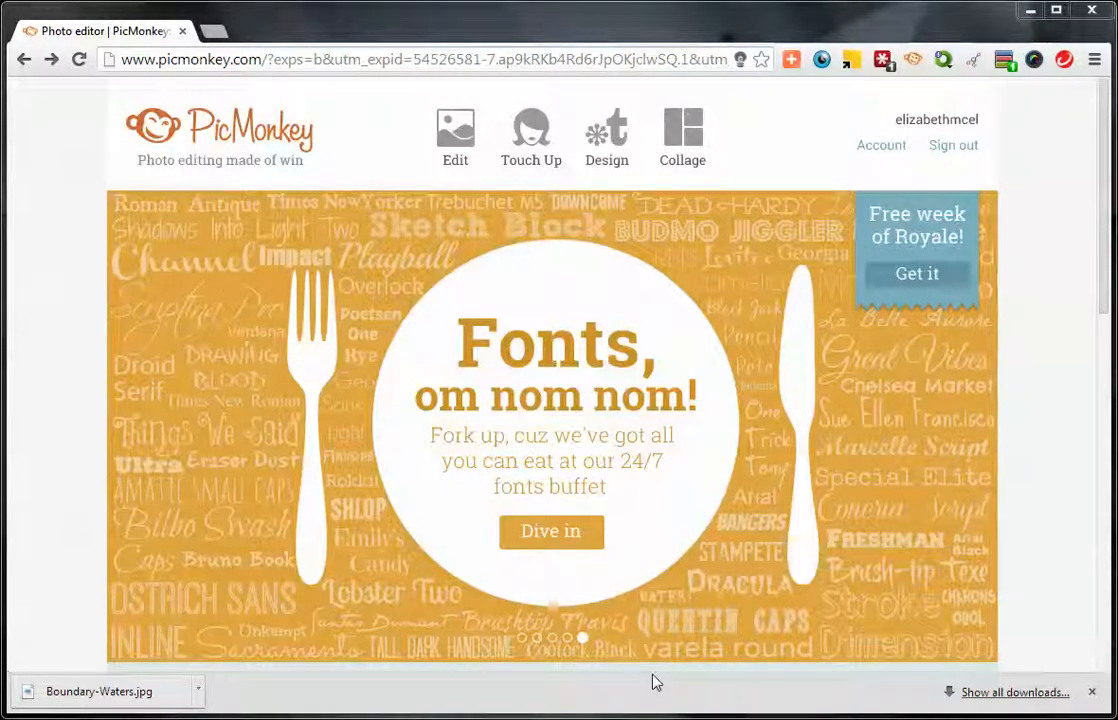
pyautogui.moveTo(400, 684)
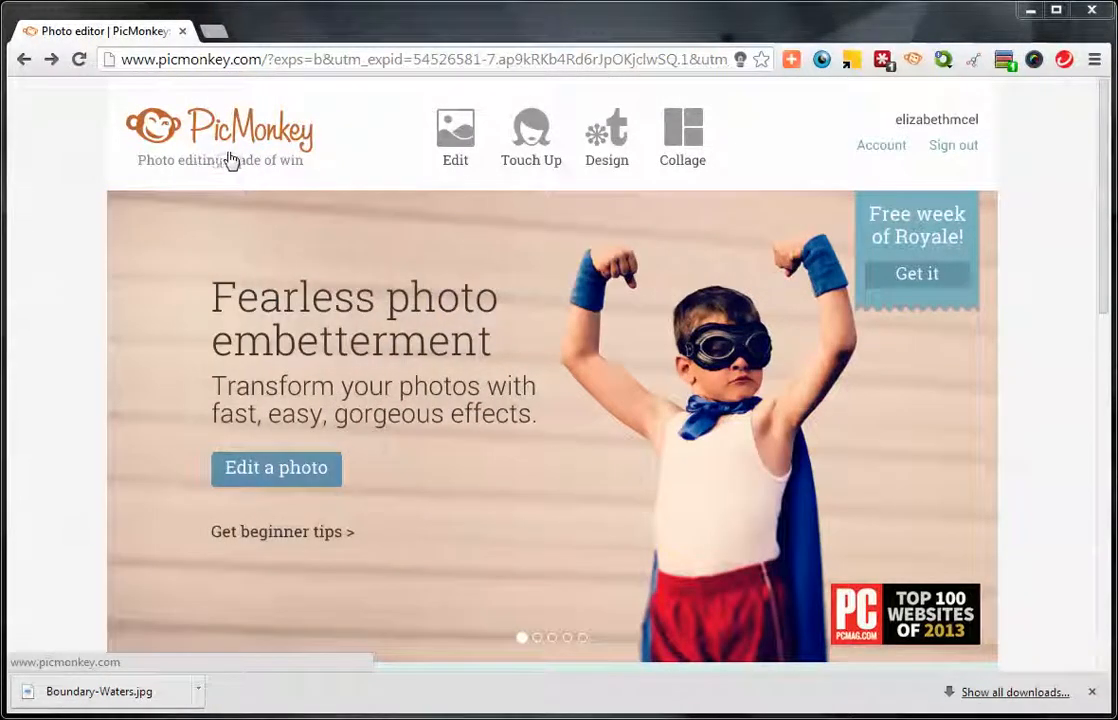
pyautogui.moveTo(368, 164)
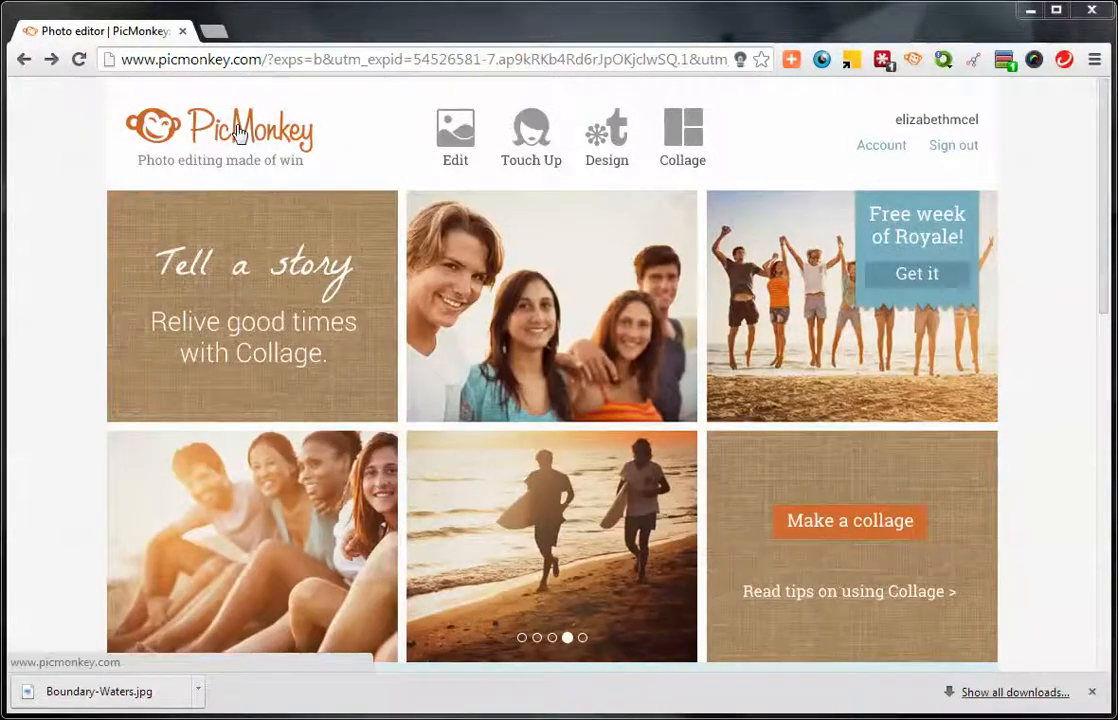
pyautogui.moveTo(276, 148)
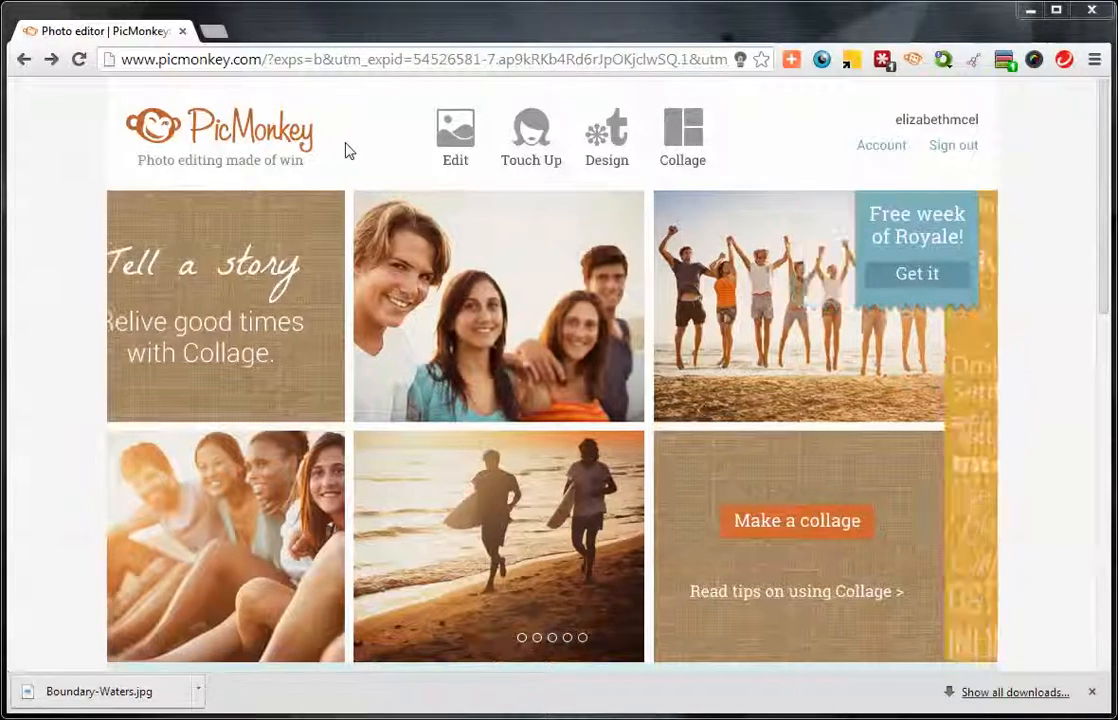
# Step: Load Boundary-Waters.jpg into the editor and switch to the Text tool
pyautogui.click(456, 136)
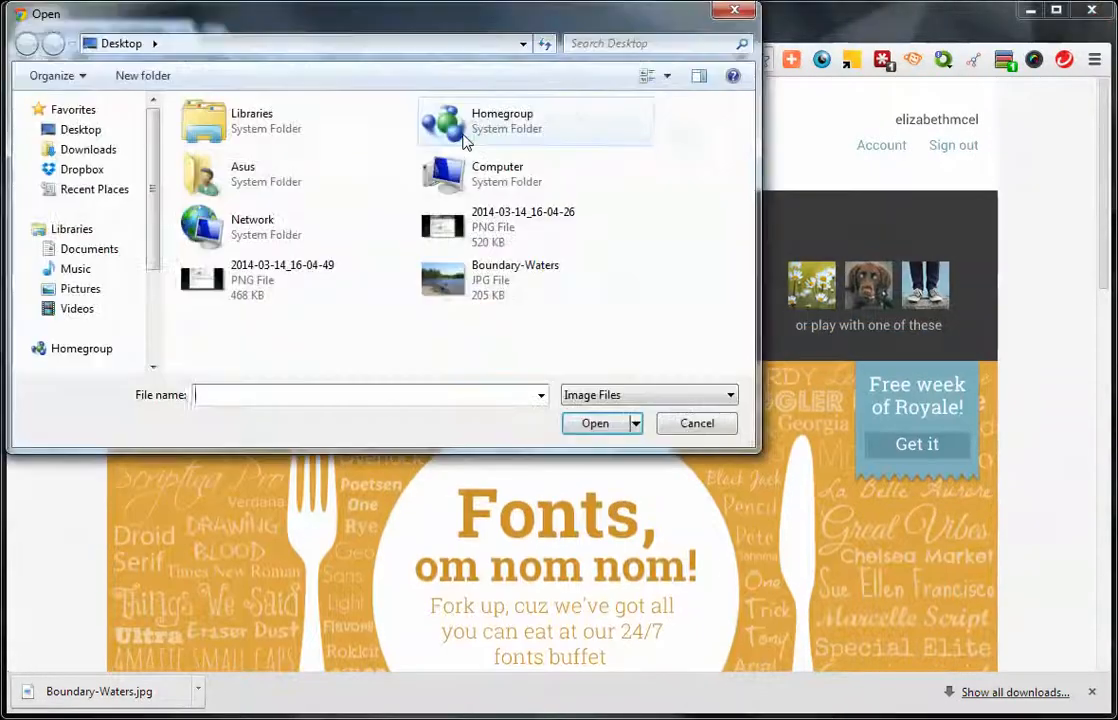
pyautogui.click(536, 280)
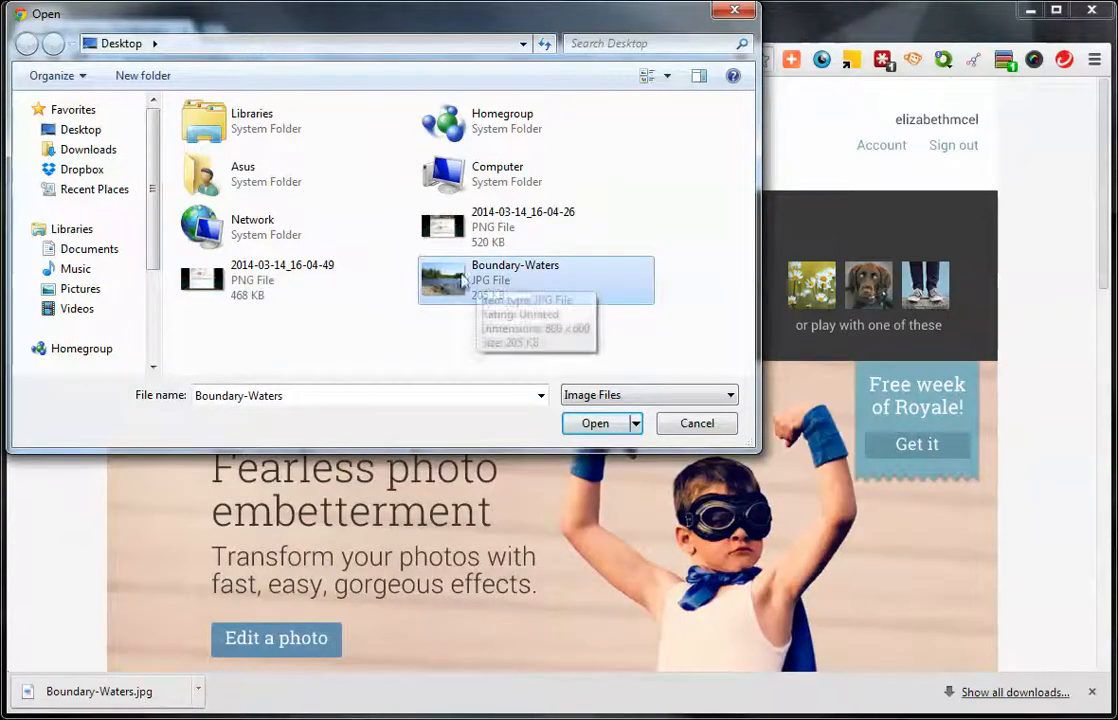
pyautogui.click(594, 424)
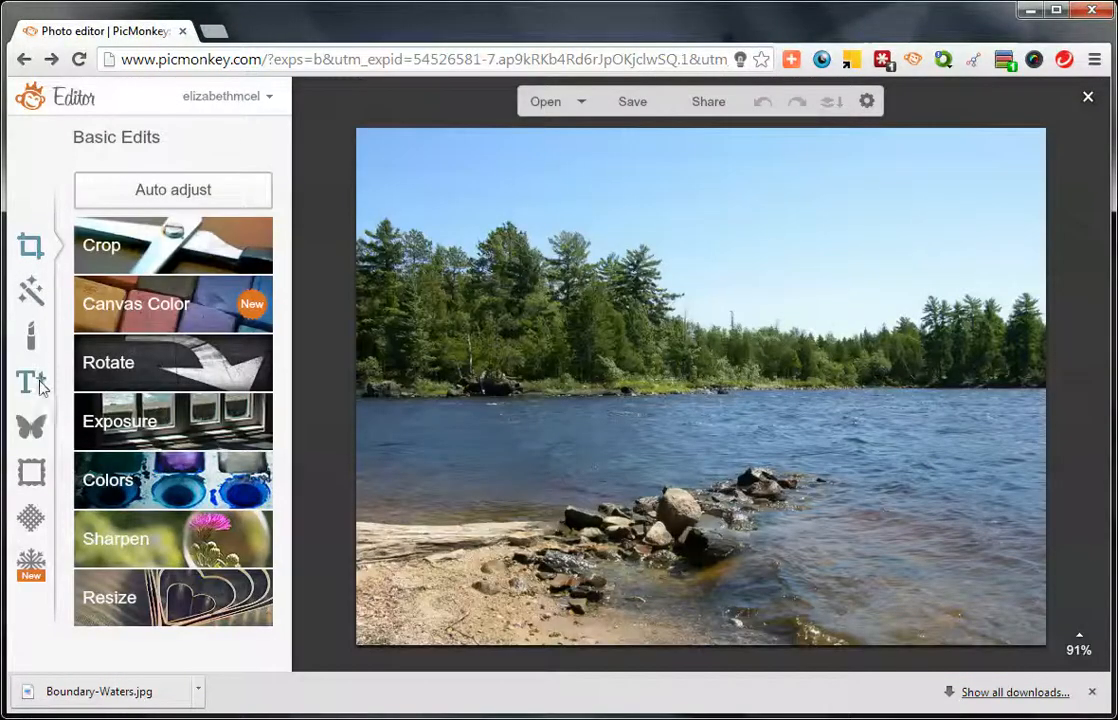
pyautogui.click(32, 380)
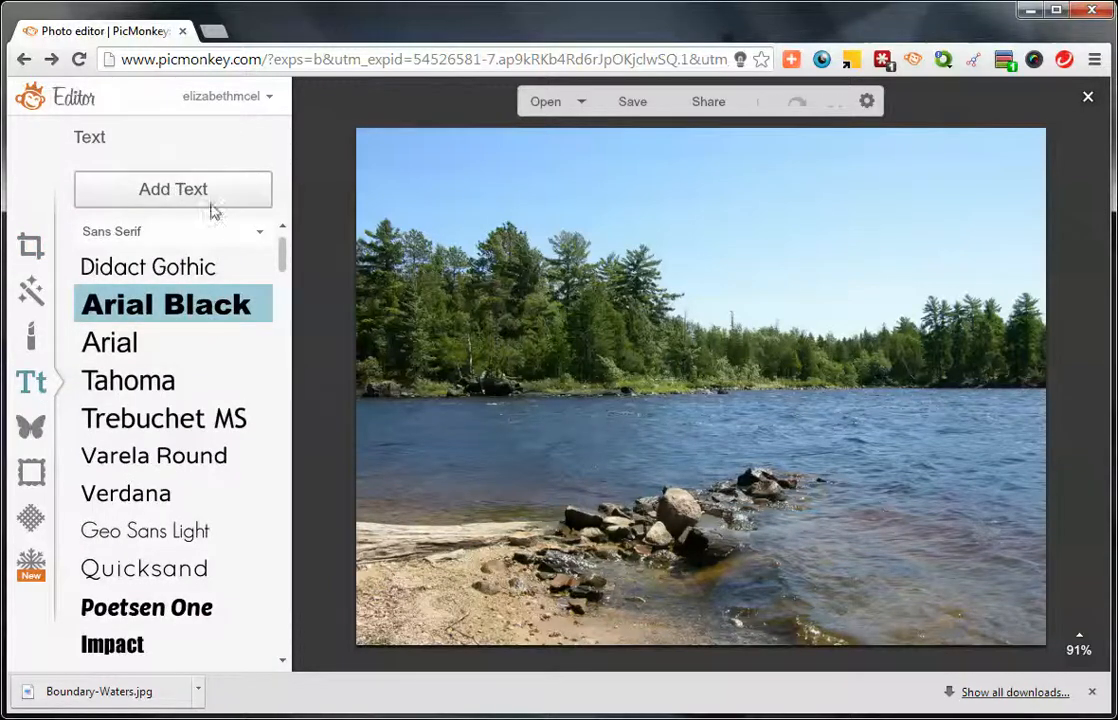
# Step: Add a new text box reading 'McElway llc' over the lake photo
pyautogui.click(172, 188)
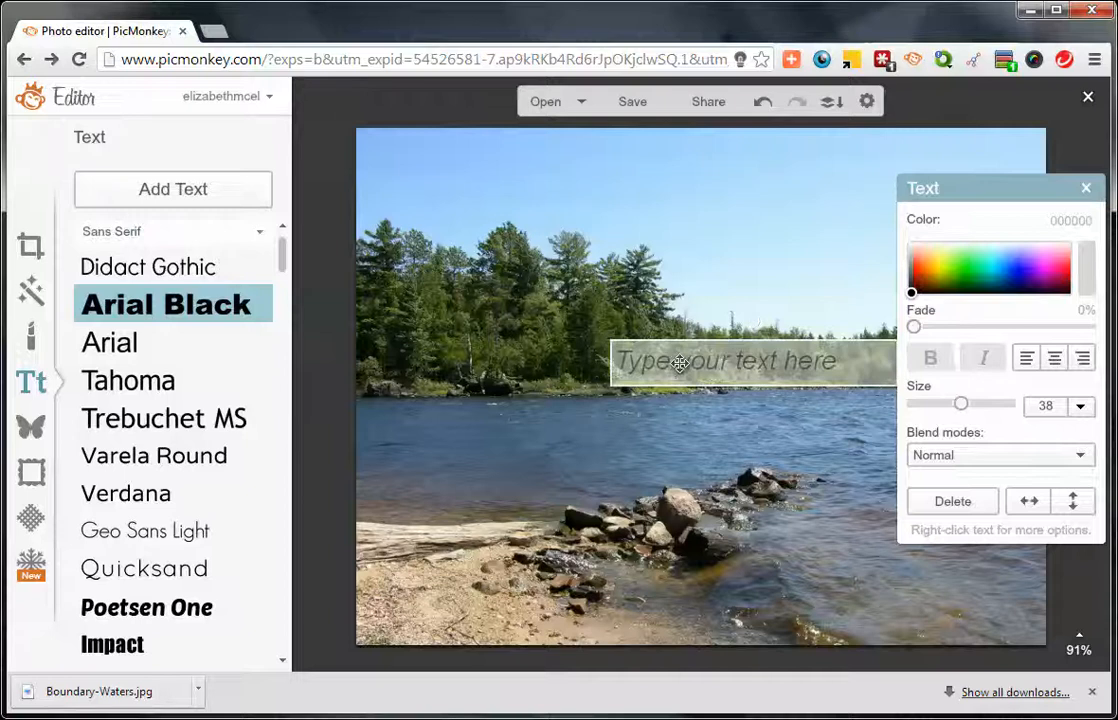
pyautogui.write('Mc')
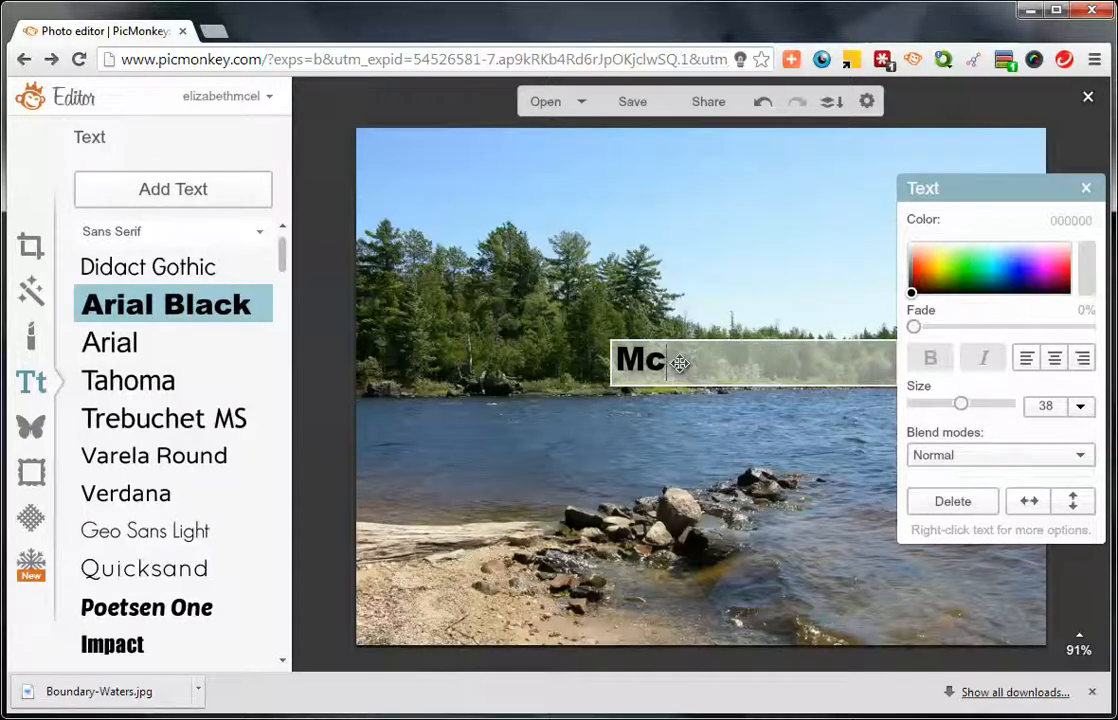
pyautogui.write('Elway')
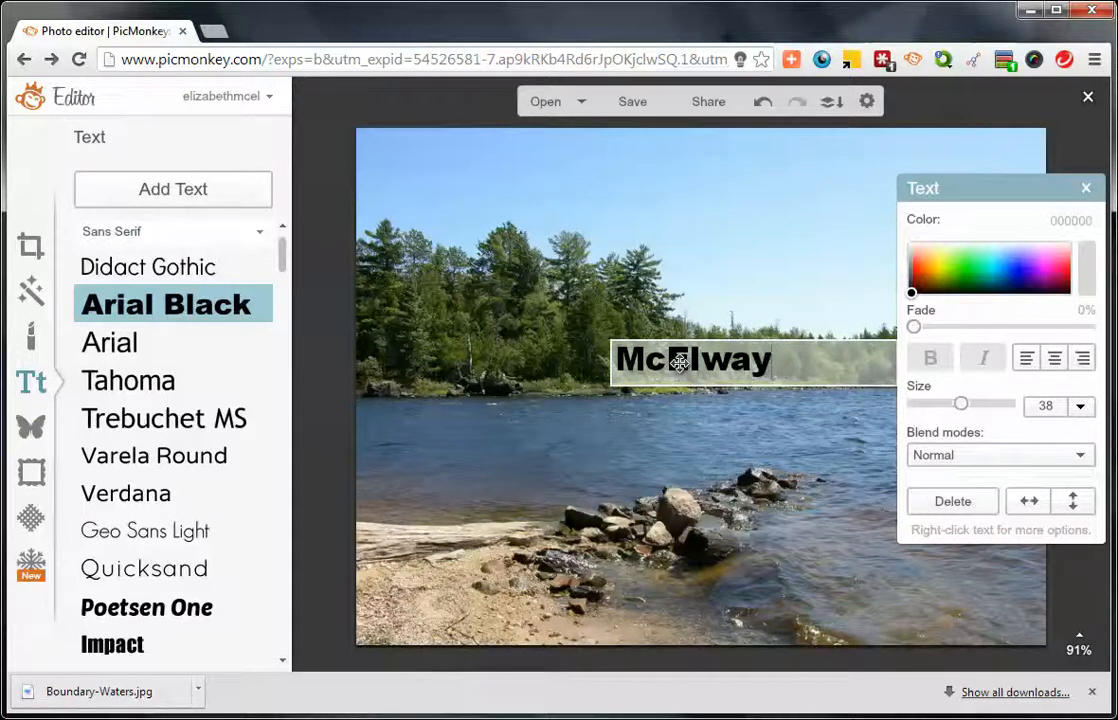
pyautogui.write('llc')
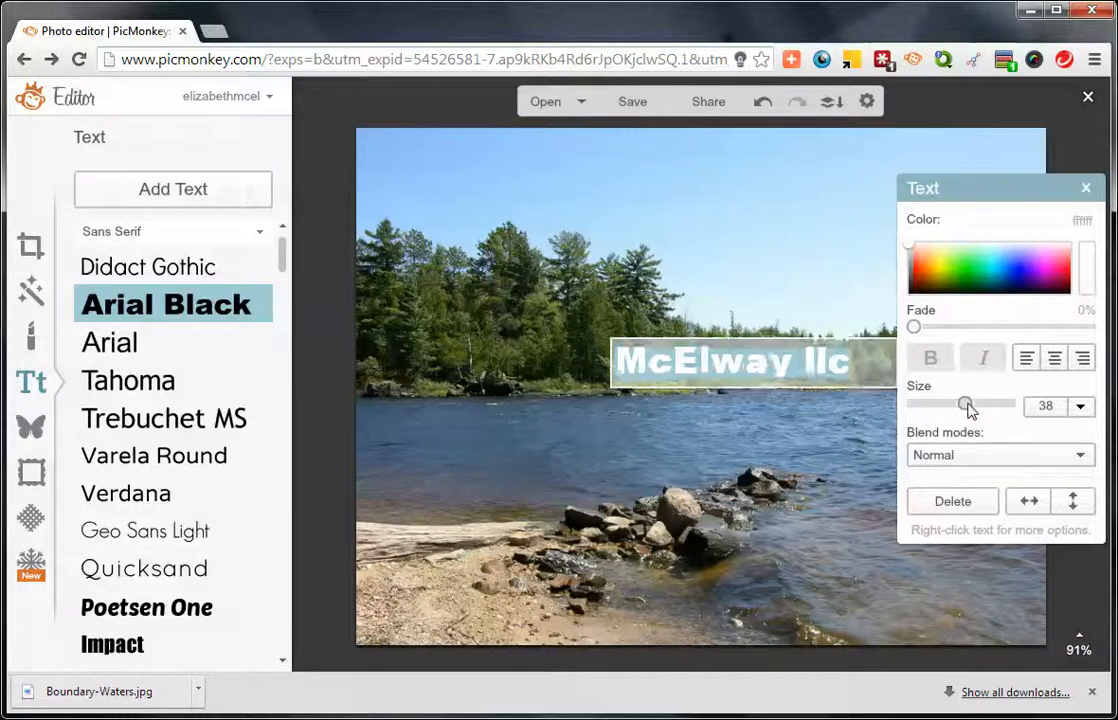
# Step: Enlarge the white caption to about size 120 so it spans the photo width
pyautogui.moveTo(966, 404); pyautogui.dragTo(988, 404)
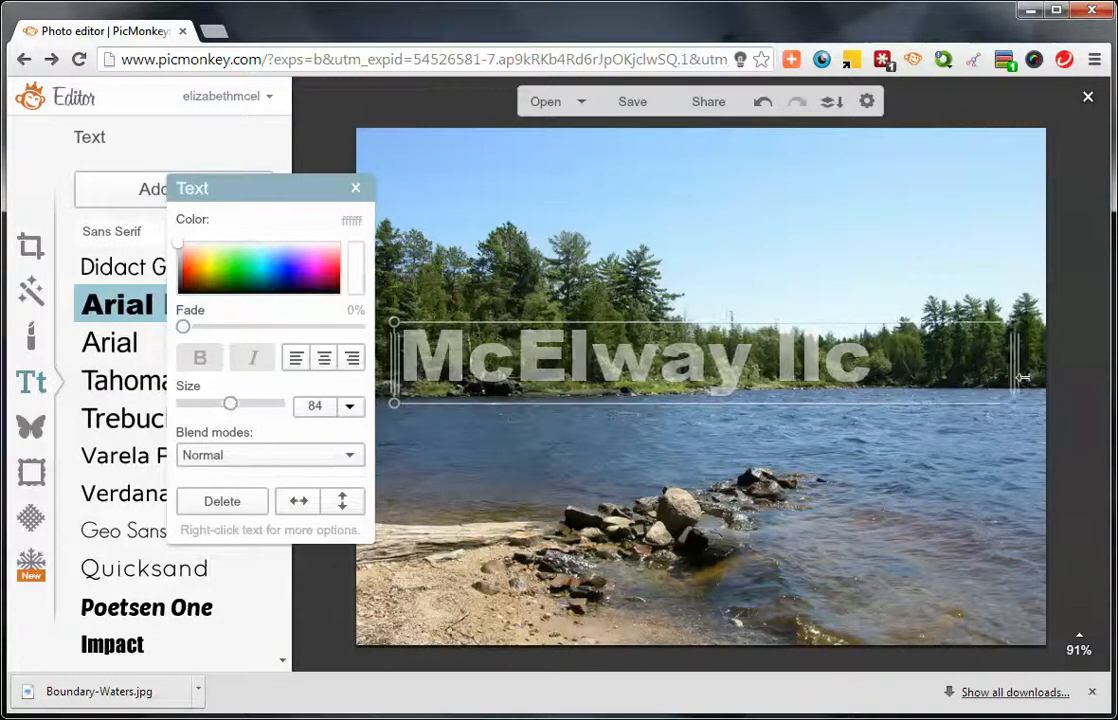
pyautogui.moveTo(1010, 378); pyautogui.dragTo(888, 378)
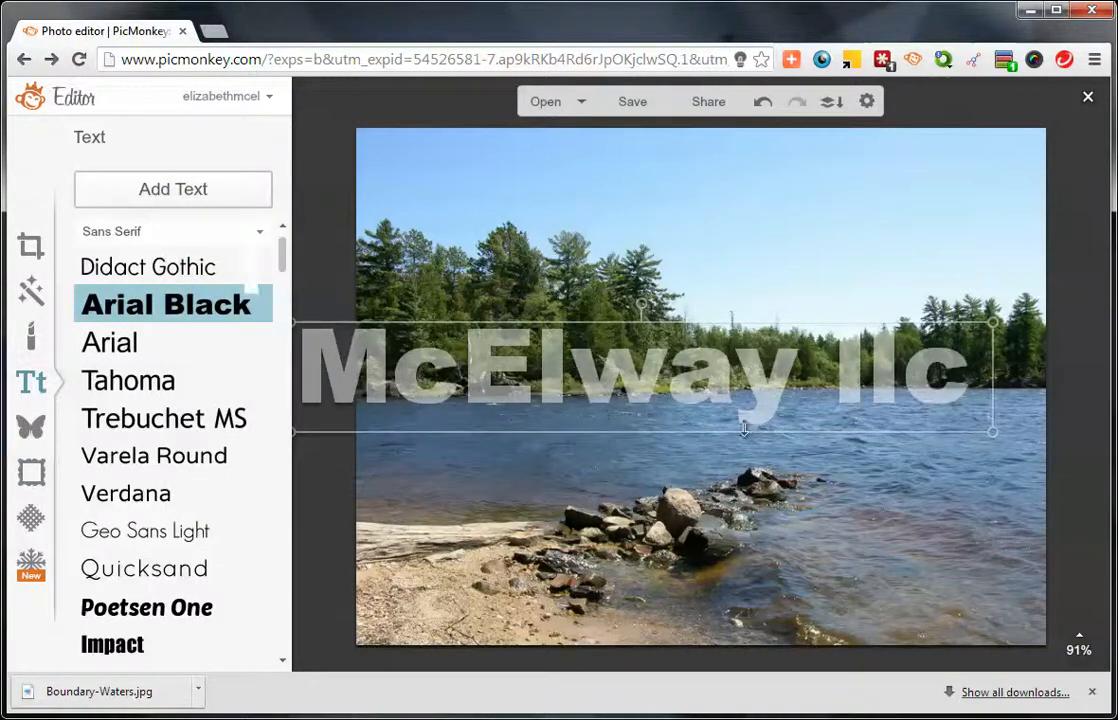
pyautogui.click(700, 384)
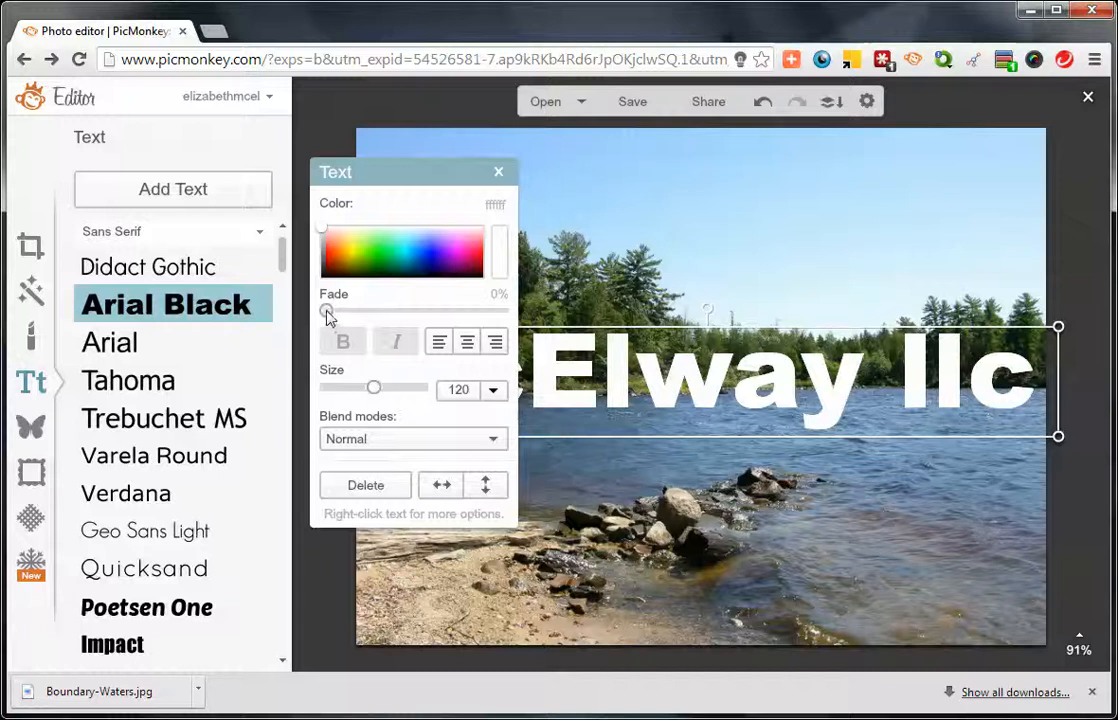
# Step: Set the caption's Fade to about 61% for a watermark look
pyautogui.moveTo(326, 312); pyautogui.dragTo(436, 312)
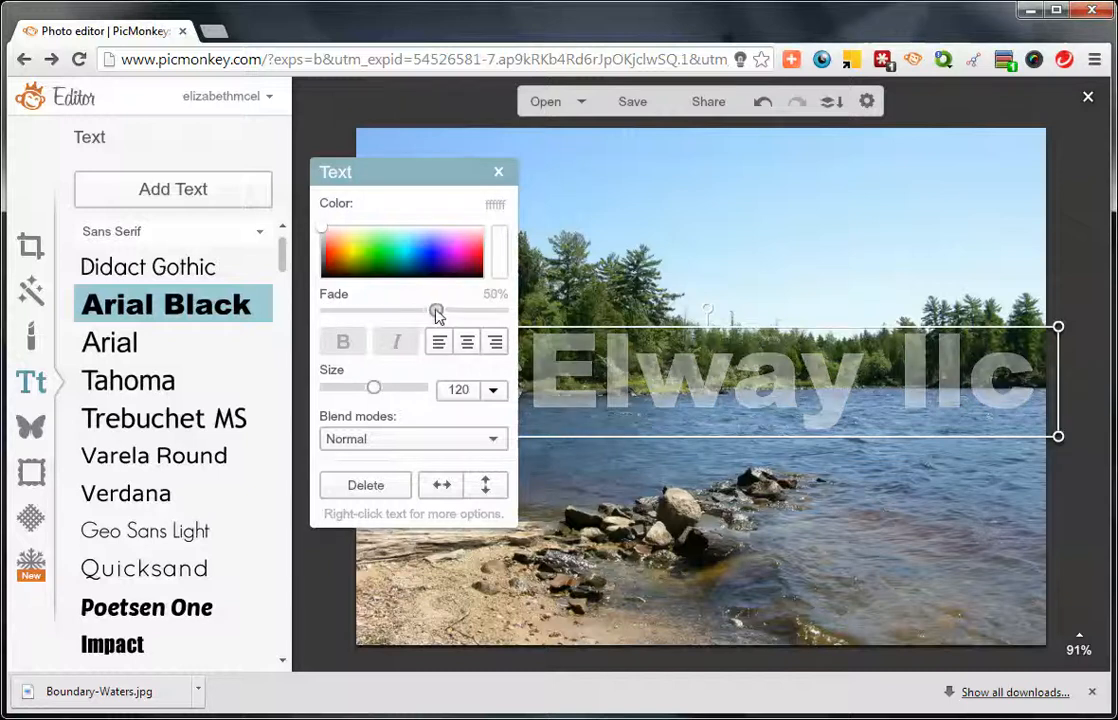
pyautogui.moveTo(436, 312); pyautogui.dragTo(436, 312)
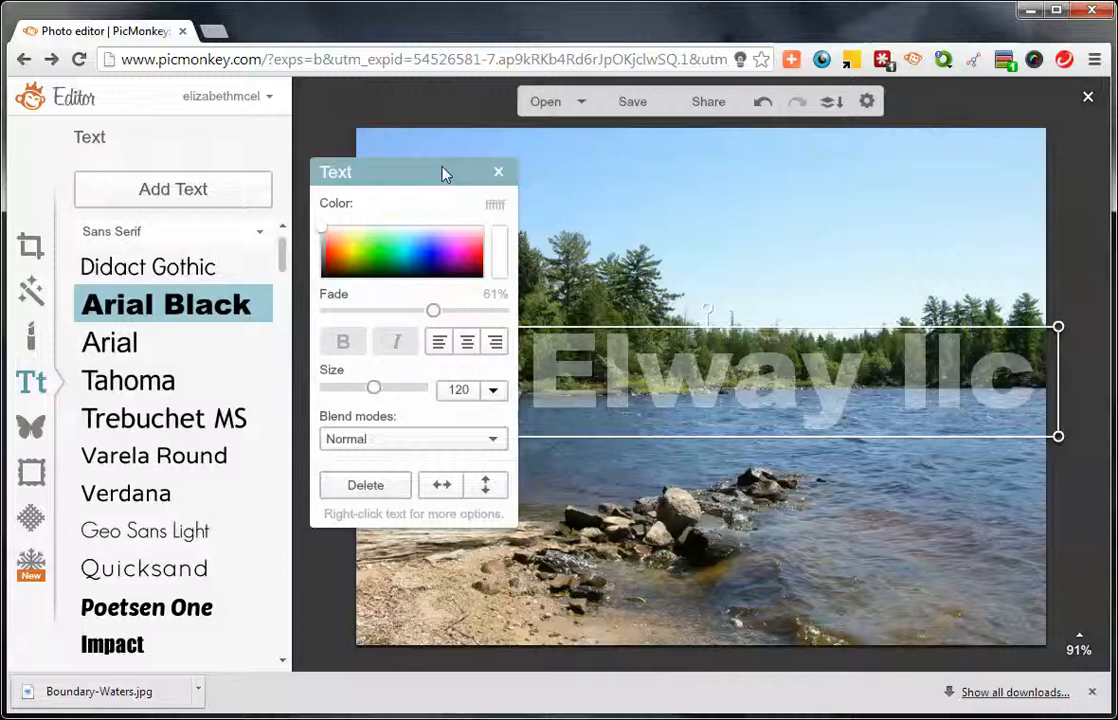
pyautogui.click(498, 172)
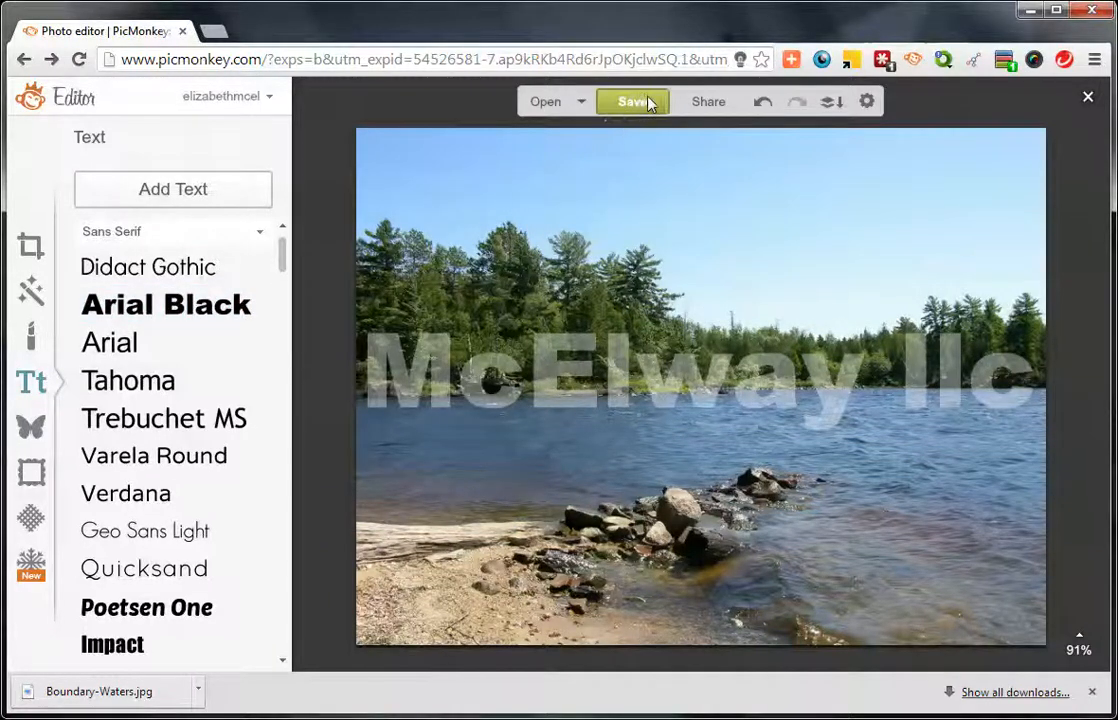
# Step: Start saving with Sean quality and the format set to png
pyautogui.click(632, 100)
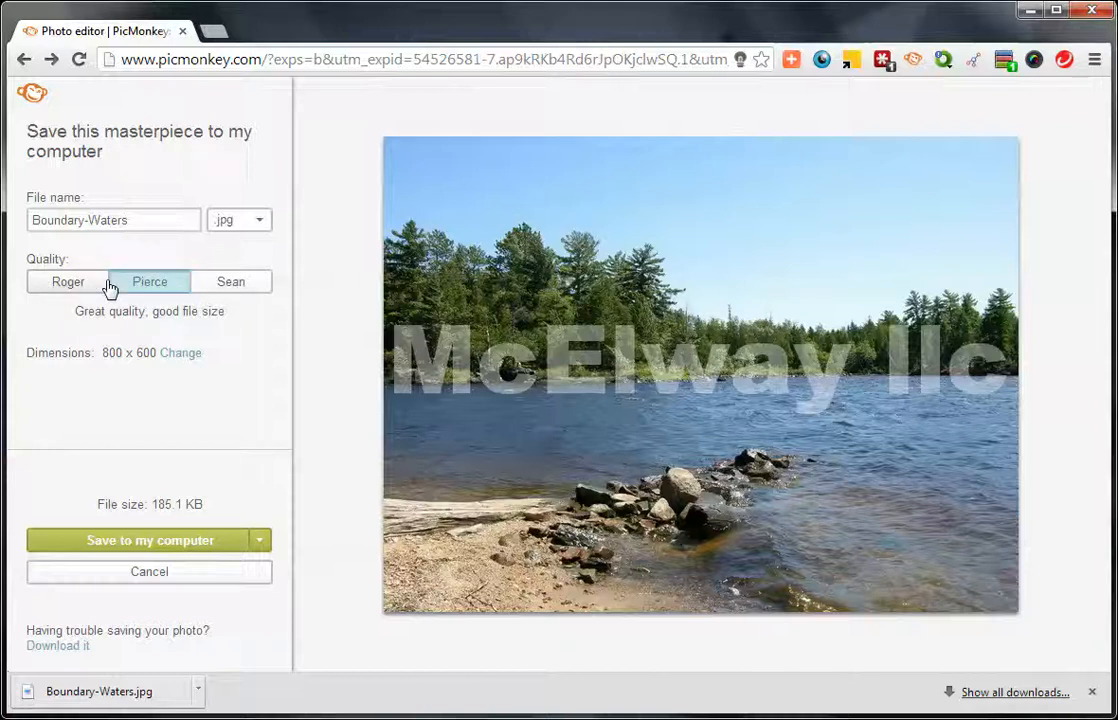
pyautogui.click(232, 280)
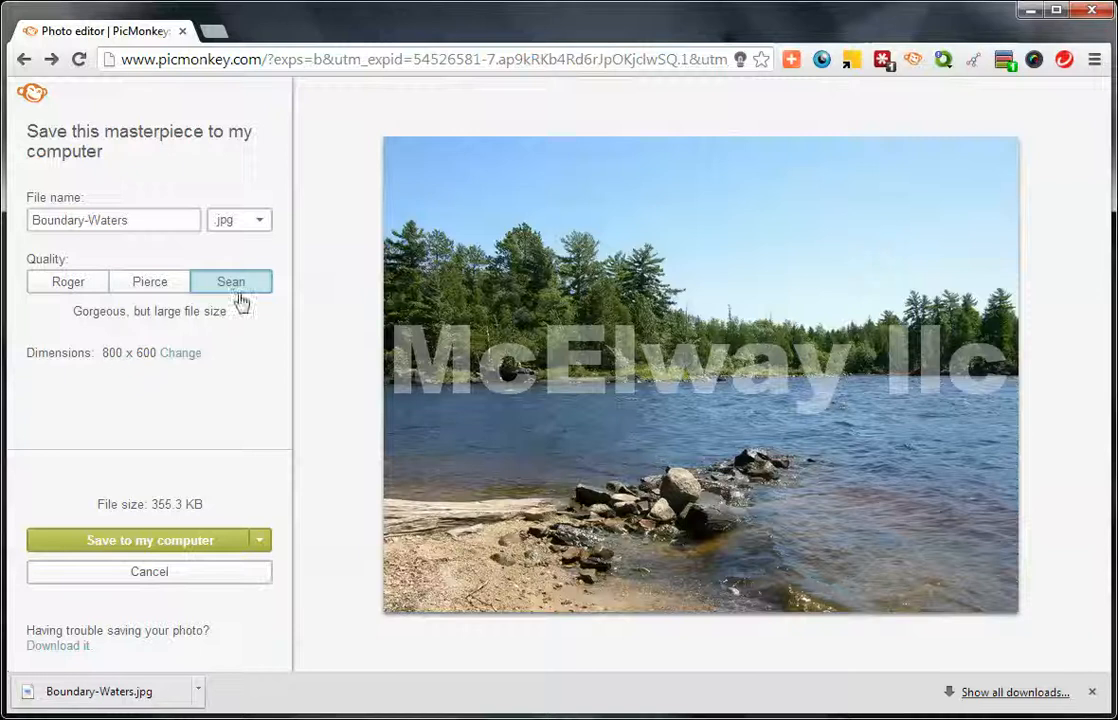
pyautogui.click(240, 218)
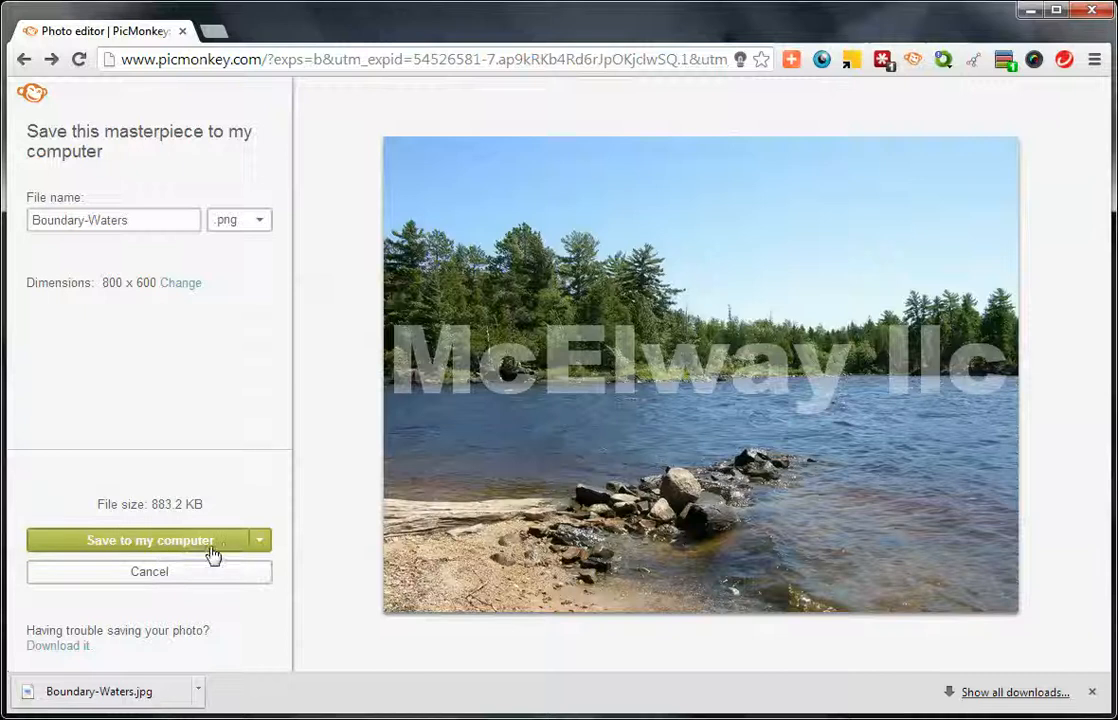
pyautogui.moveTo(236, 532)
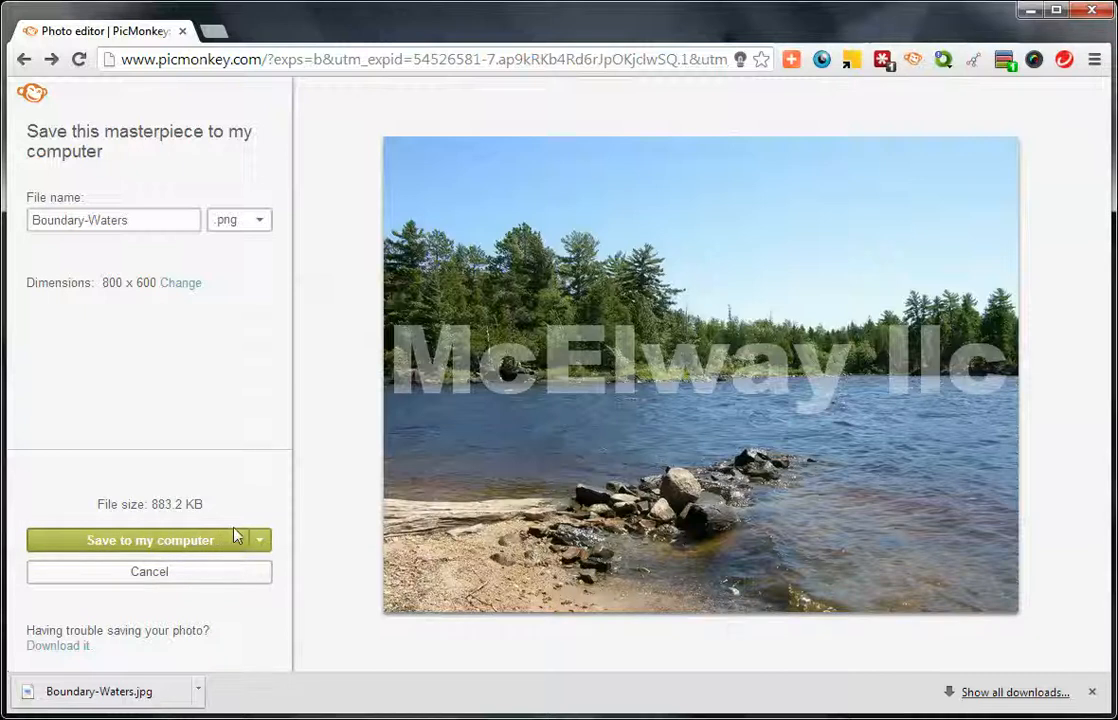